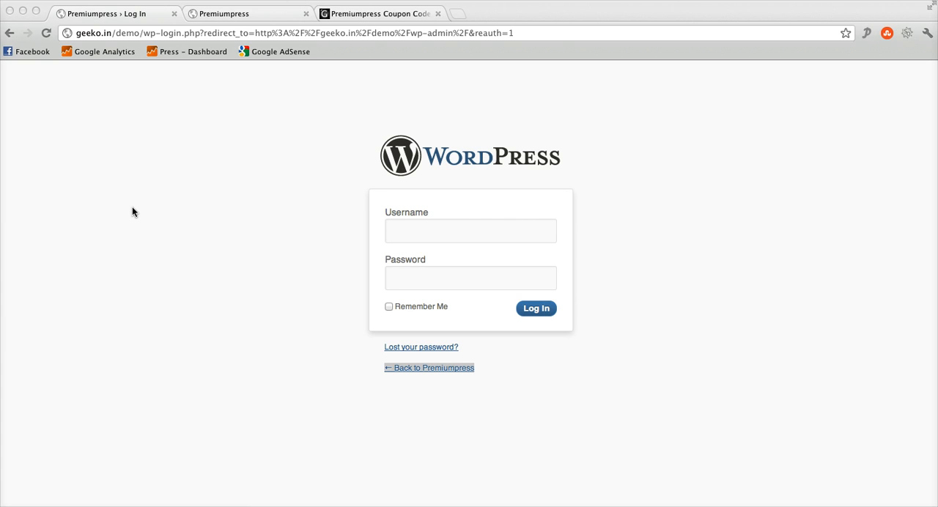
mouse_move(123, 202)
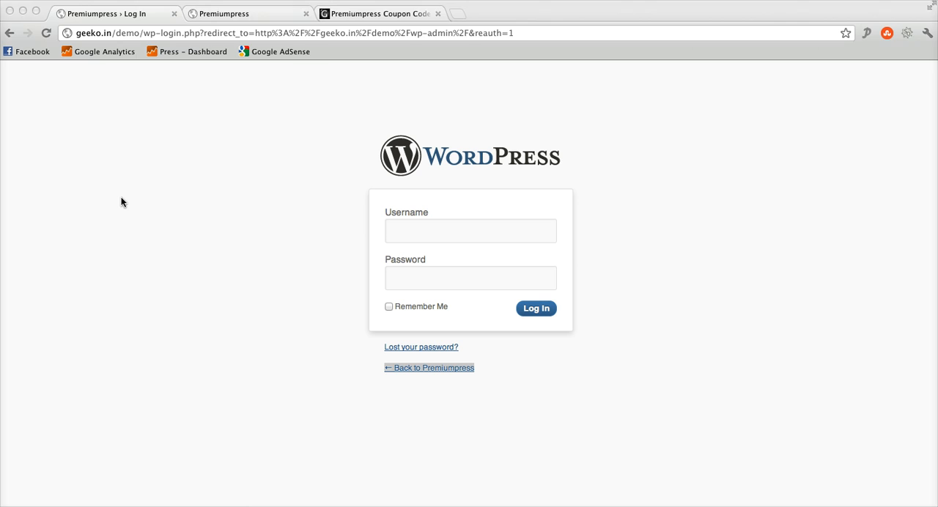
Switch to the Premiumpress tab and scroll down to the Hello world! post.
click(227, 14)
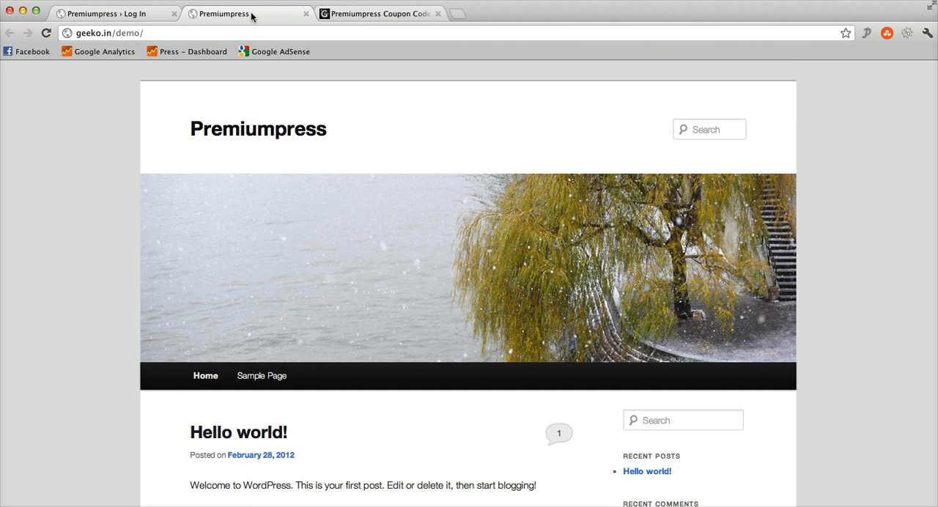
scroll(down, 3)
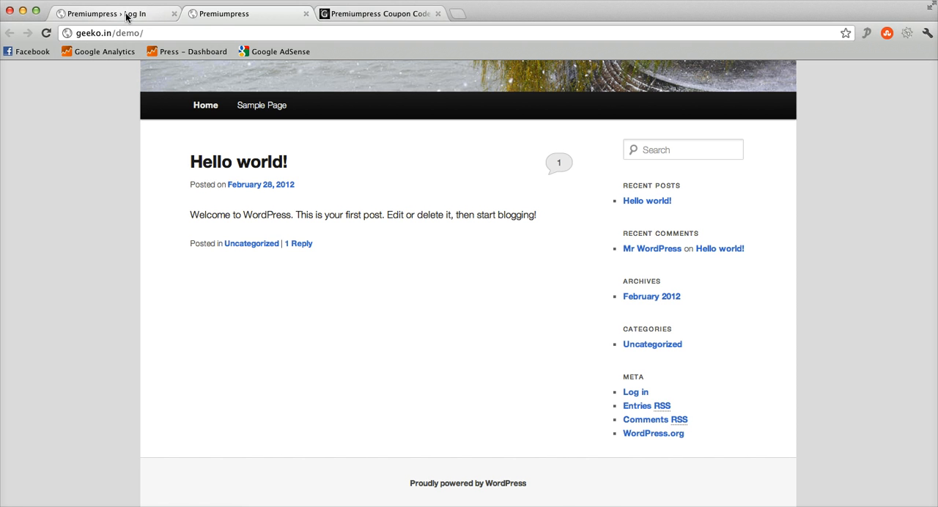
Go to the Premiumpress Coupon Codes tab, scroll the page, and select its web address.
click(378, 13)
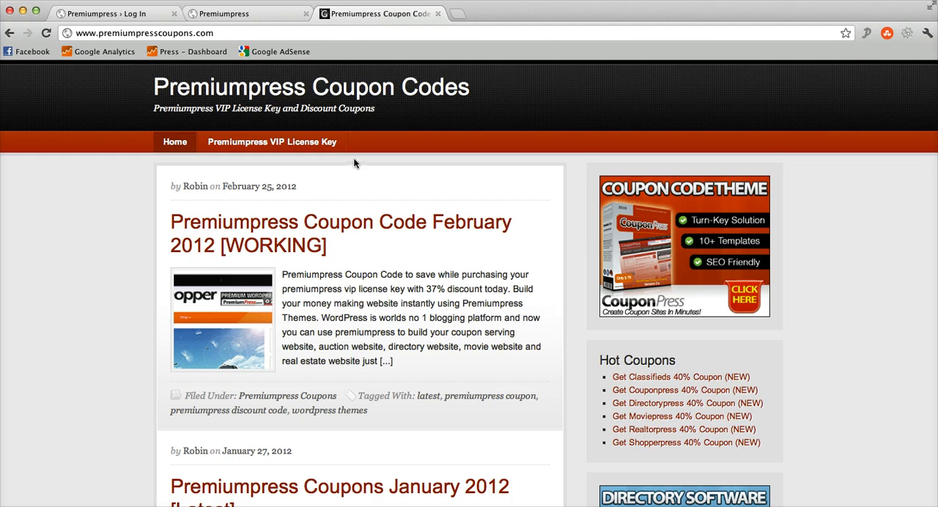
scroll(down, 3)
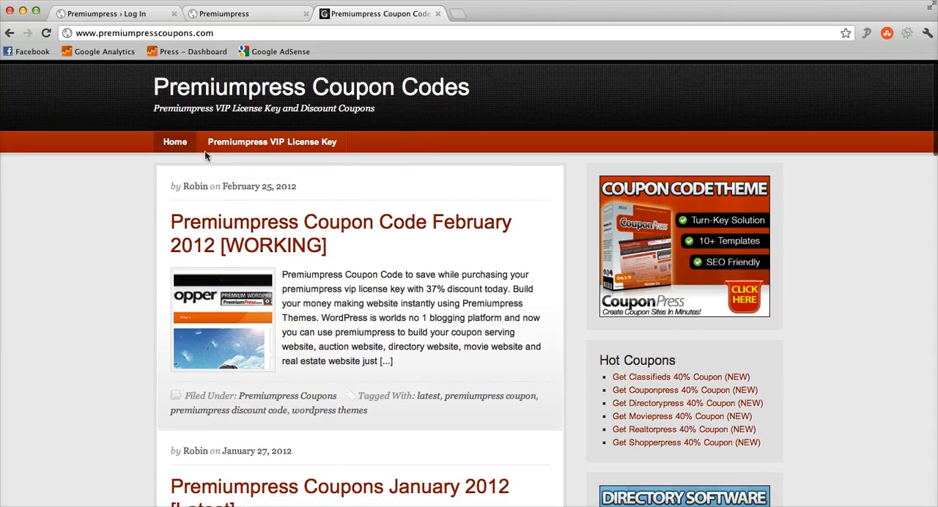
click(139, 33)
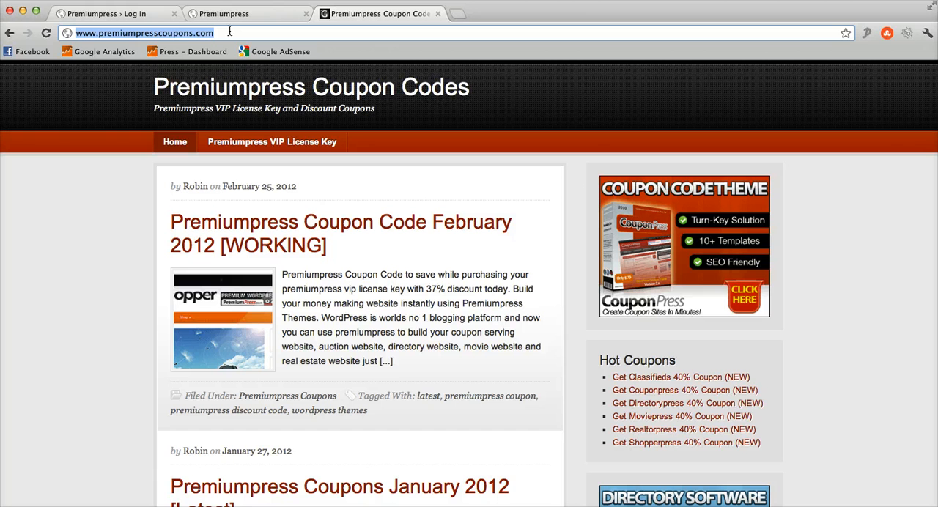
mouse_move(690, 377)
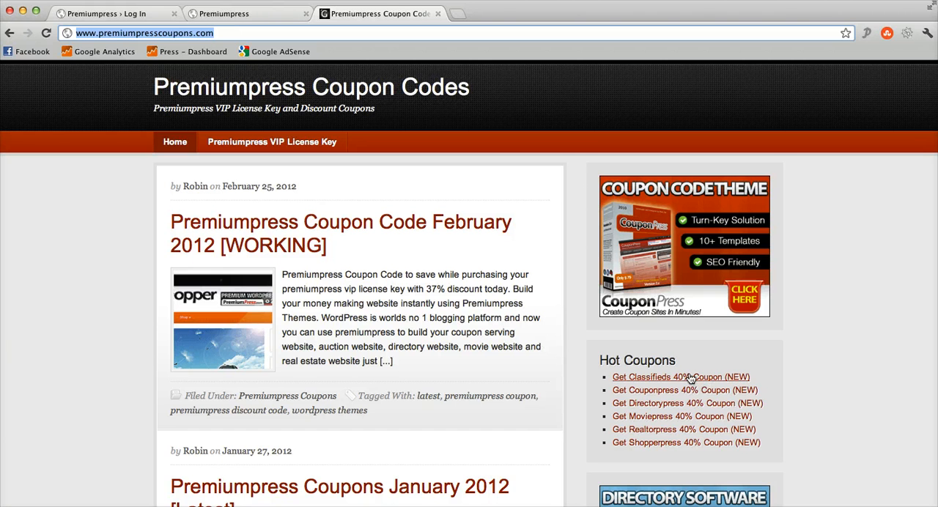
mouse_move(679, 378)
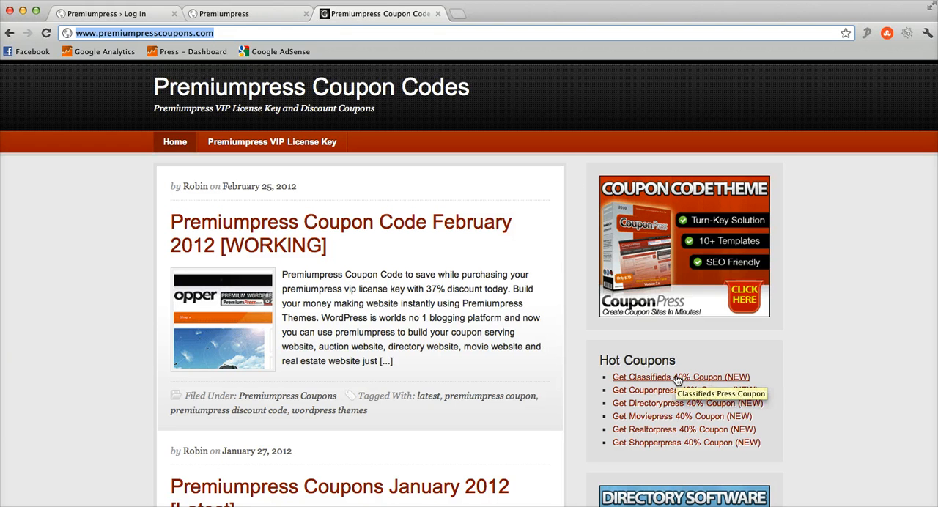
mouse_move(422, 316)
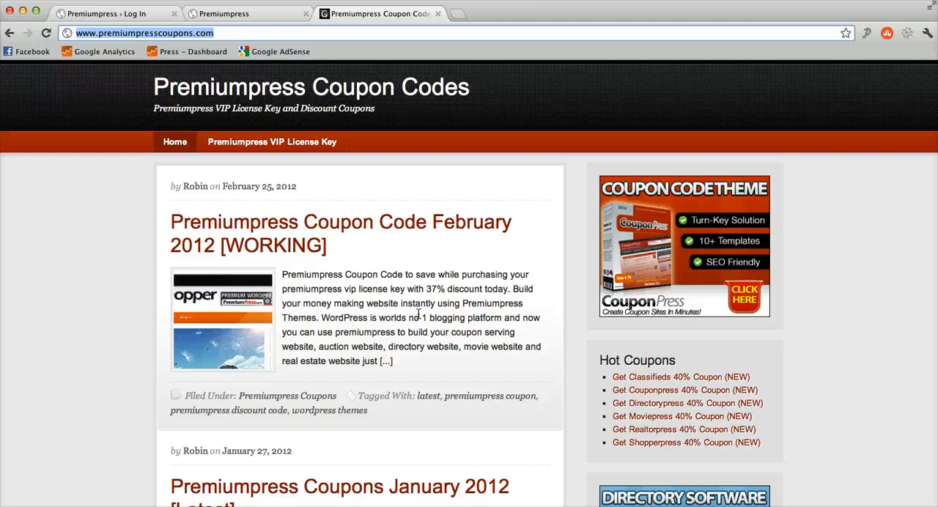
mouse_move(338, 244)
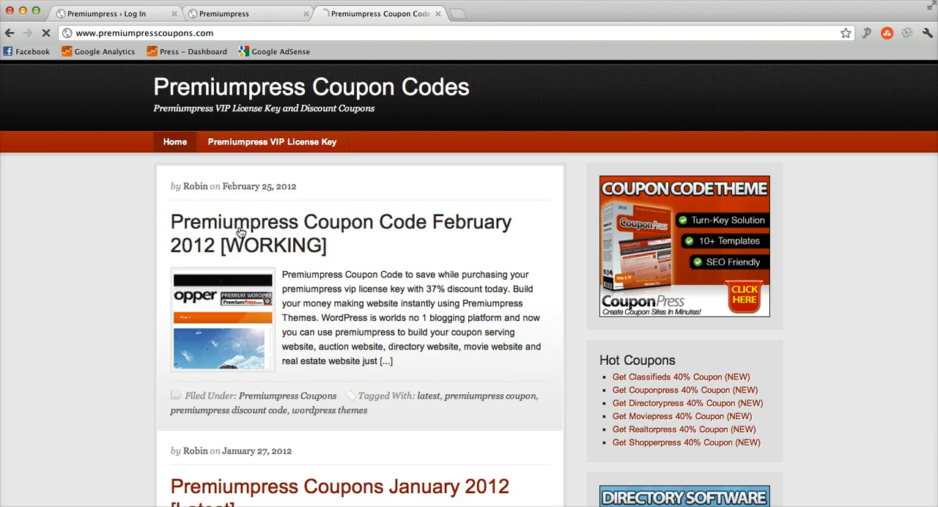
Return to the WordPress login page and enter 'admin' as the username.
click(102, 13)
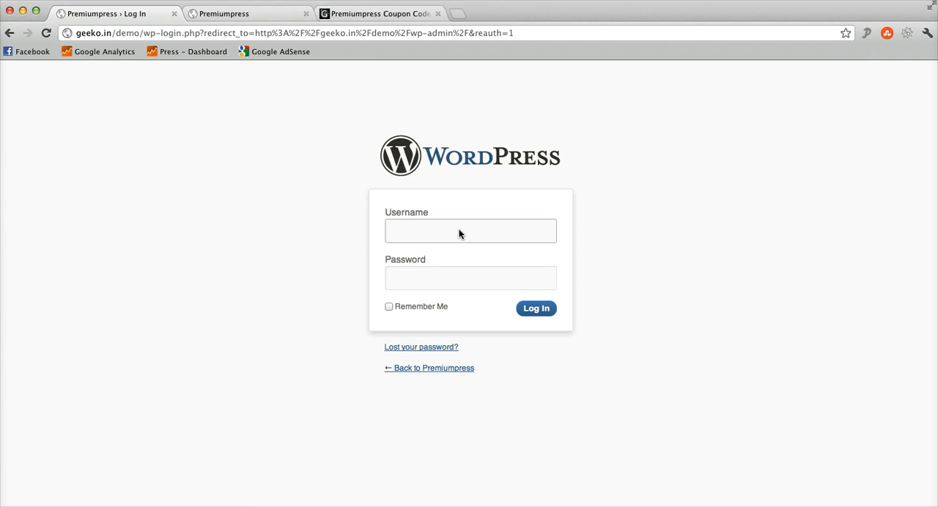
text(admin)
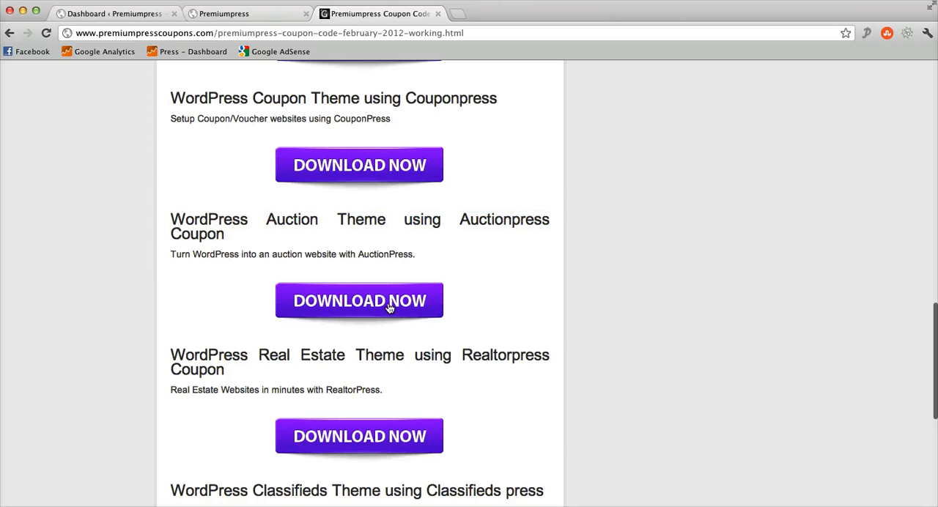
Download the AuctionPress auction theme from the coupon post.
click(102, 13)
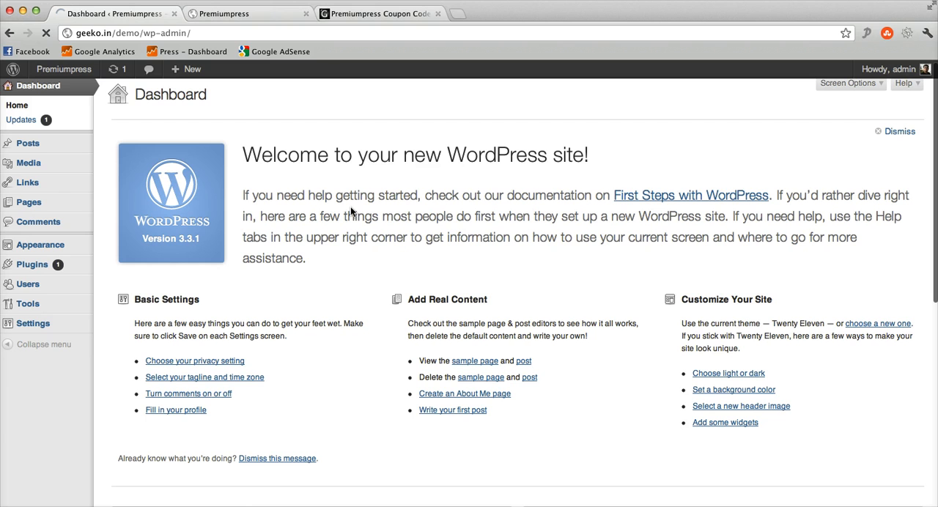
Go from Appearance > Themes to the Install Themes page.
click(39, 244)
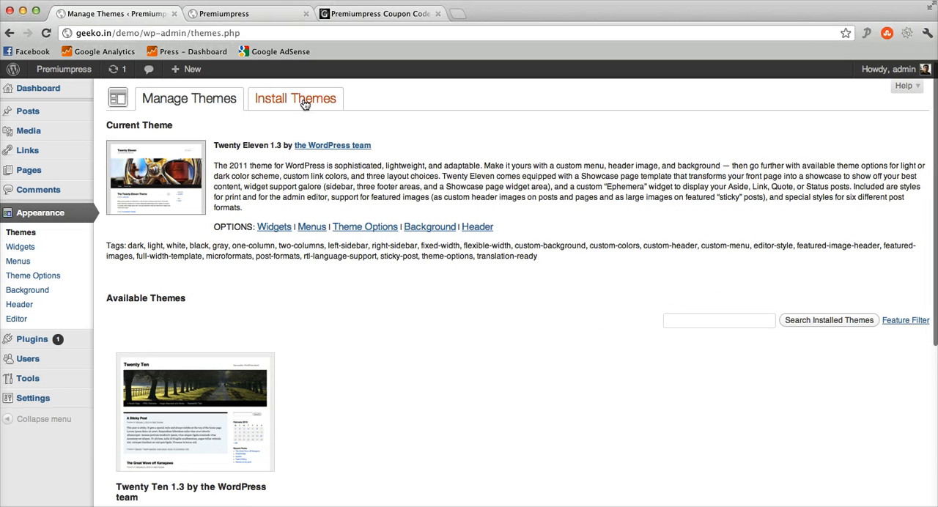
click(301, 99)
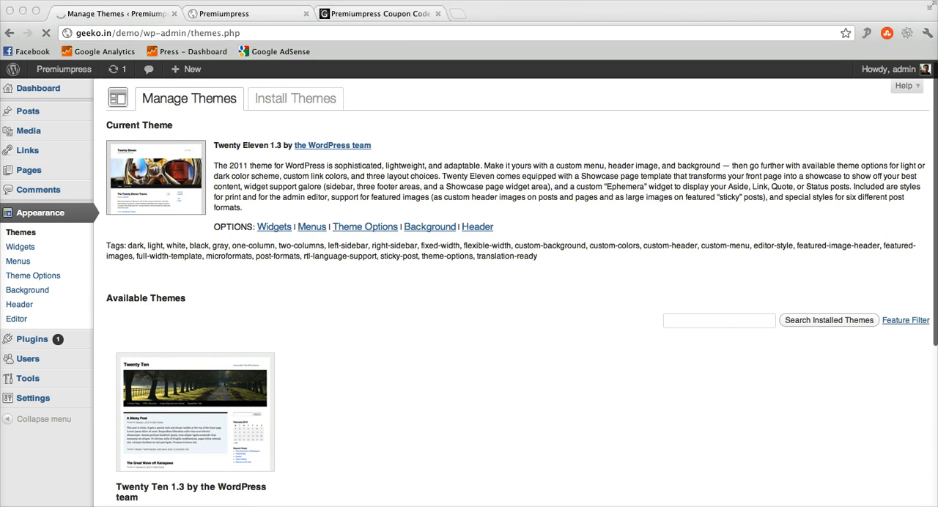
click(294, 98)
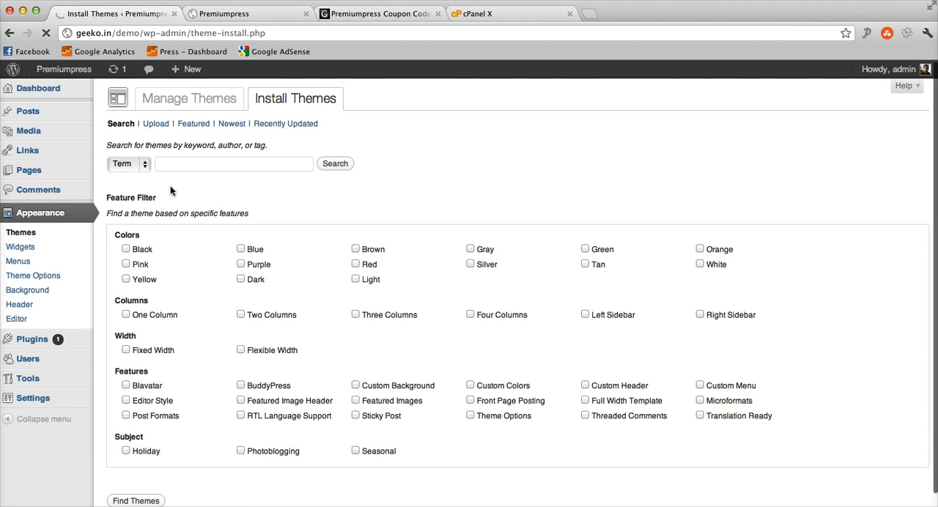
click(155, 123)
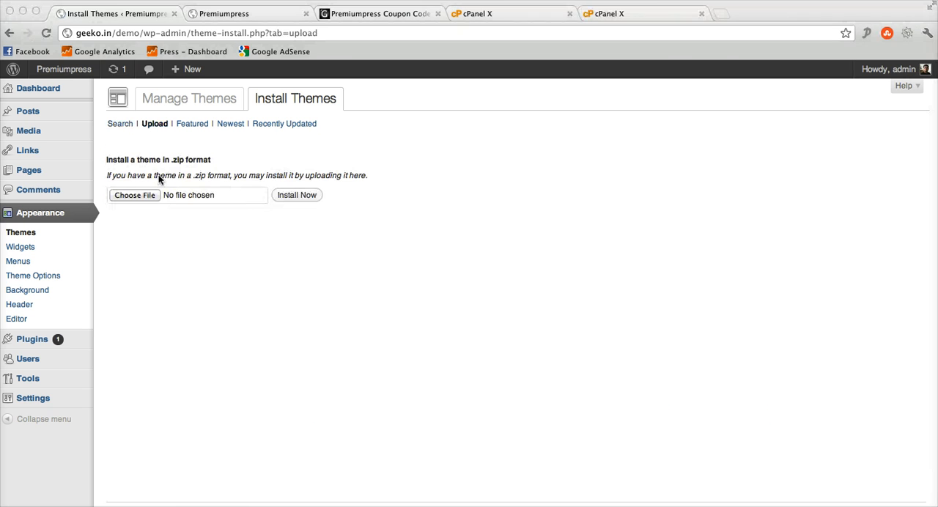
mouse_move(230, 217)
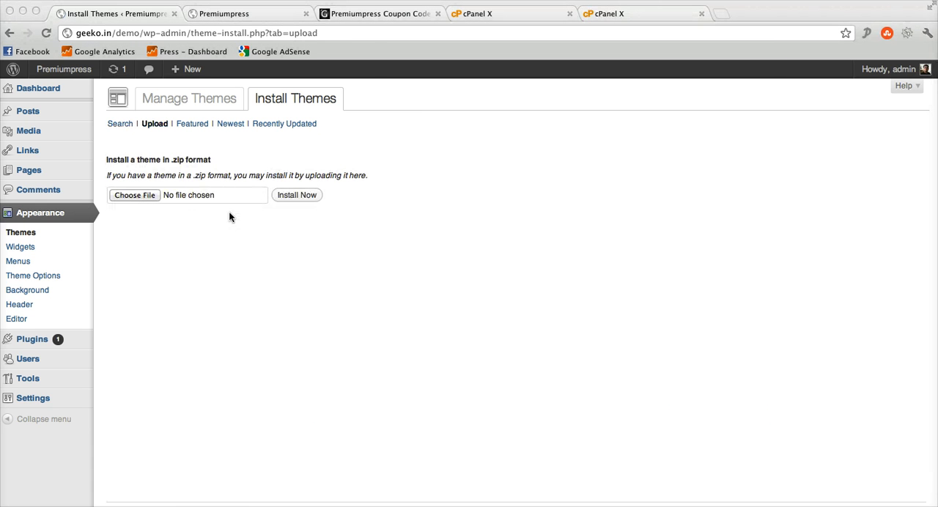
mouse_move(215, 238)
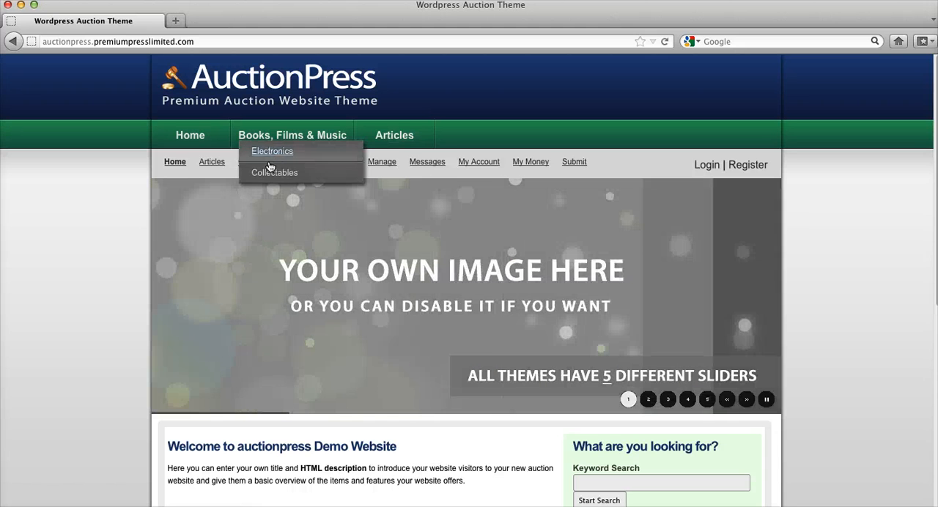
mouse_move(552, 214)
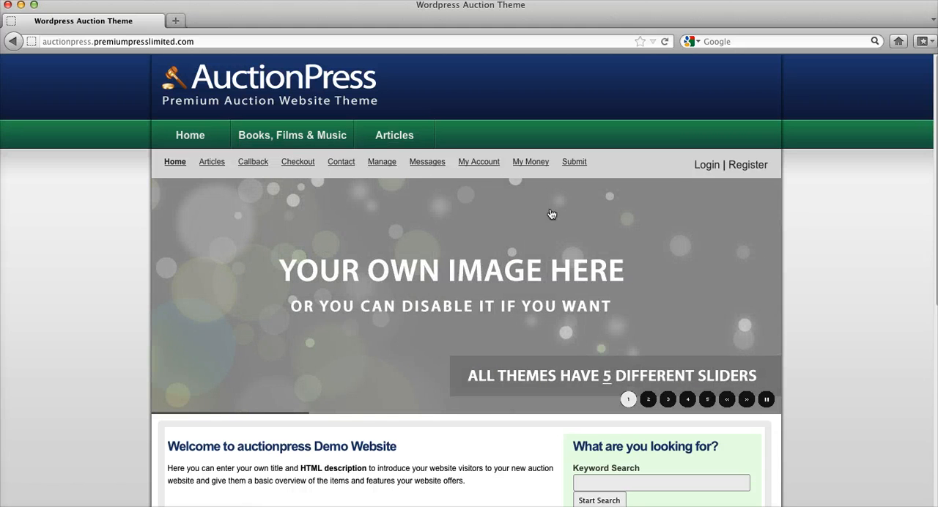
mouse_move(706, 164)
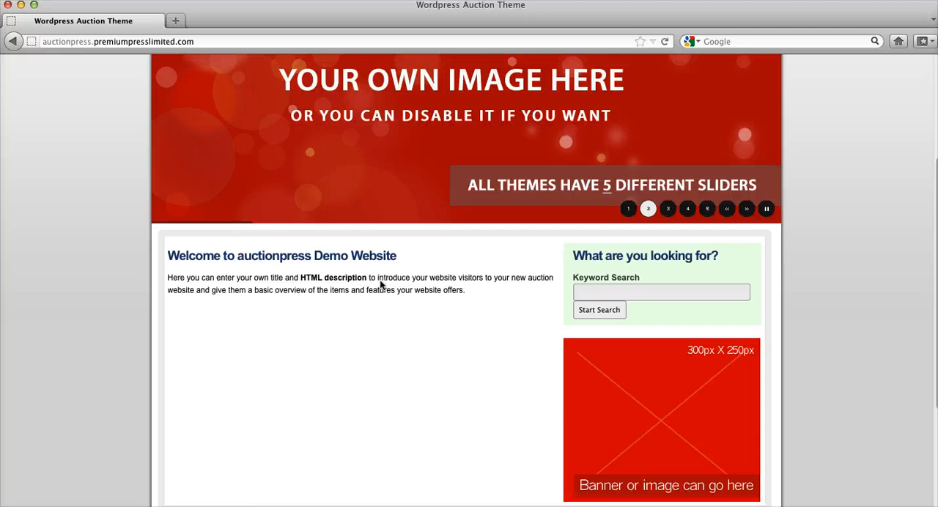
Scroll the AuctionPress home page and open Electronics under Books, Films & Music.
scroll(down, 3)
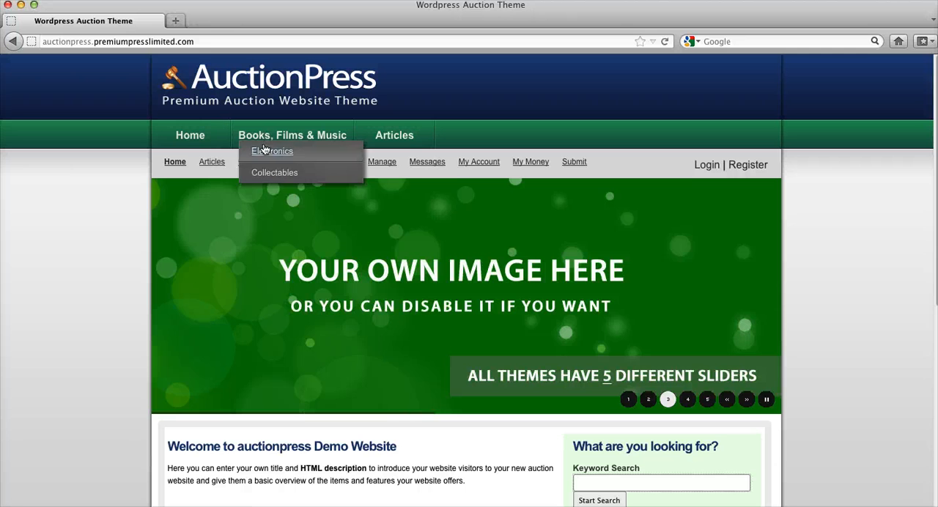
mouse_move(285, 137)
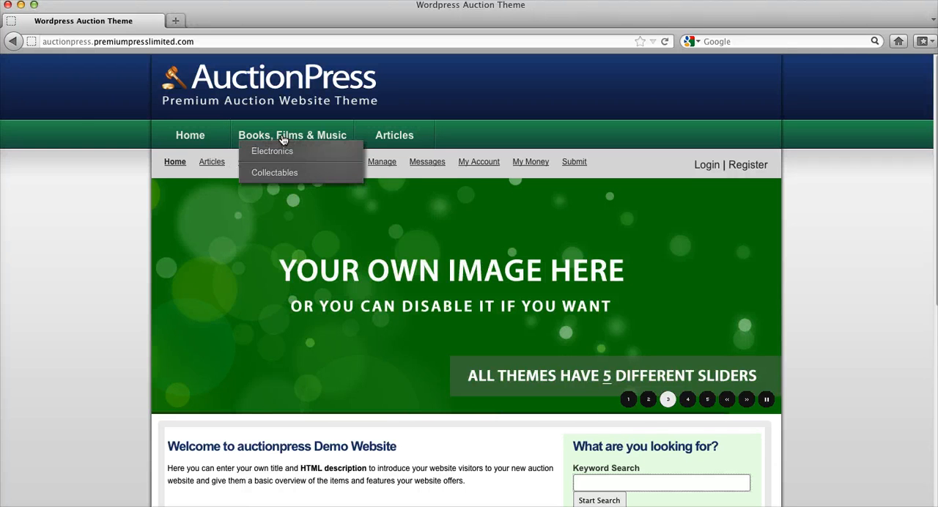
click(271, 151)
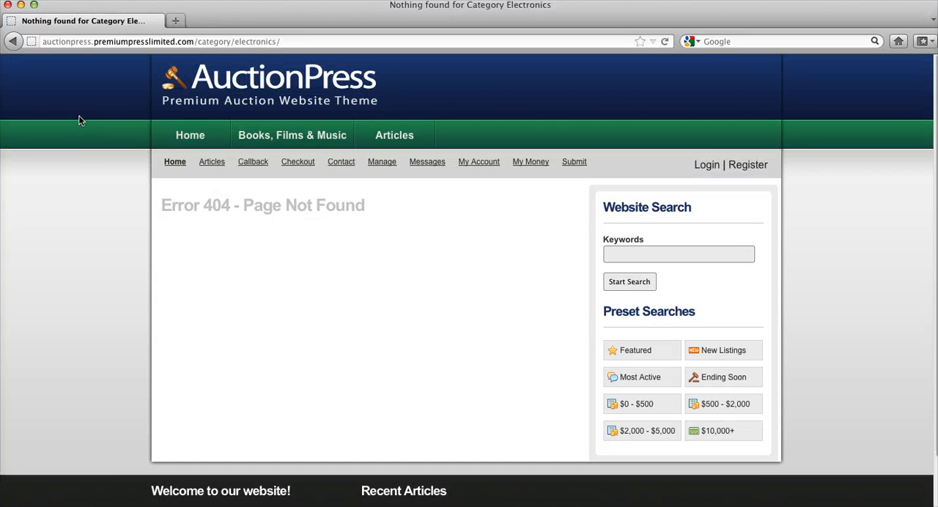
scroll(down, 3)
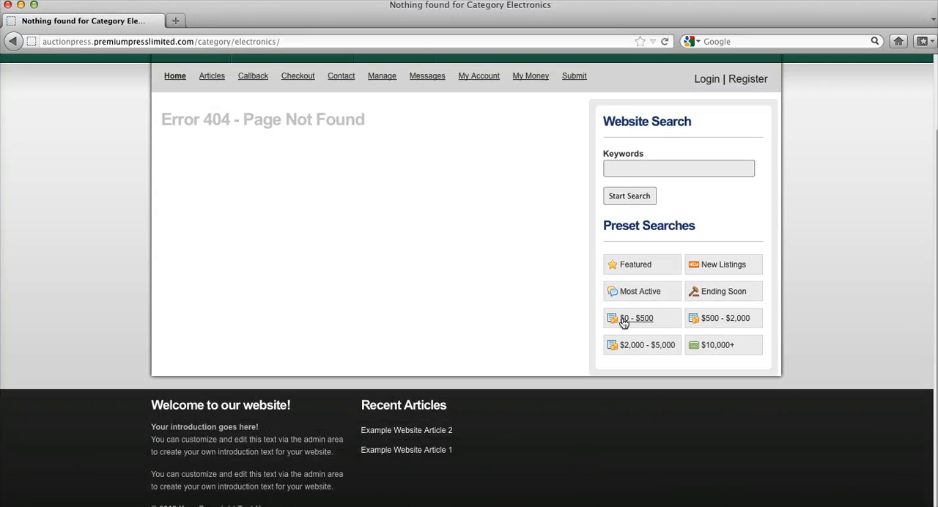
mouse_move(703, 350)
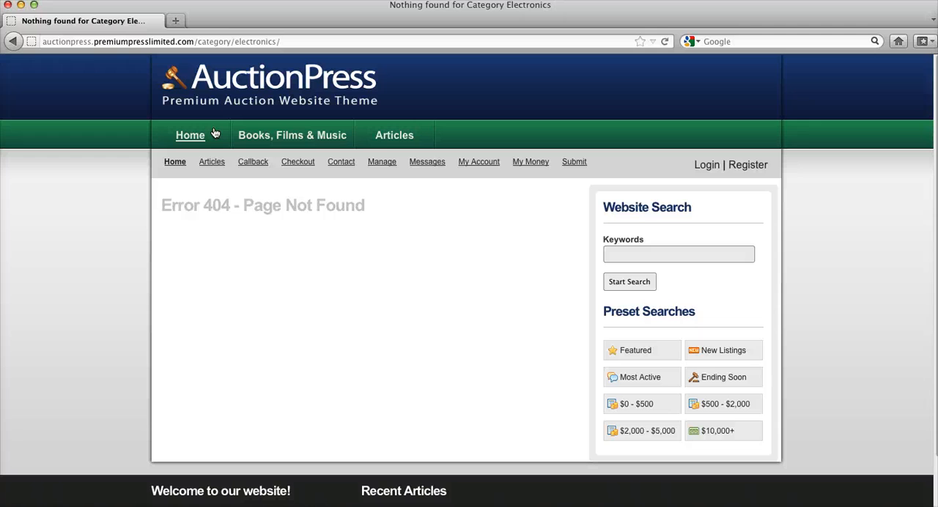
mouse_move(207, 132)
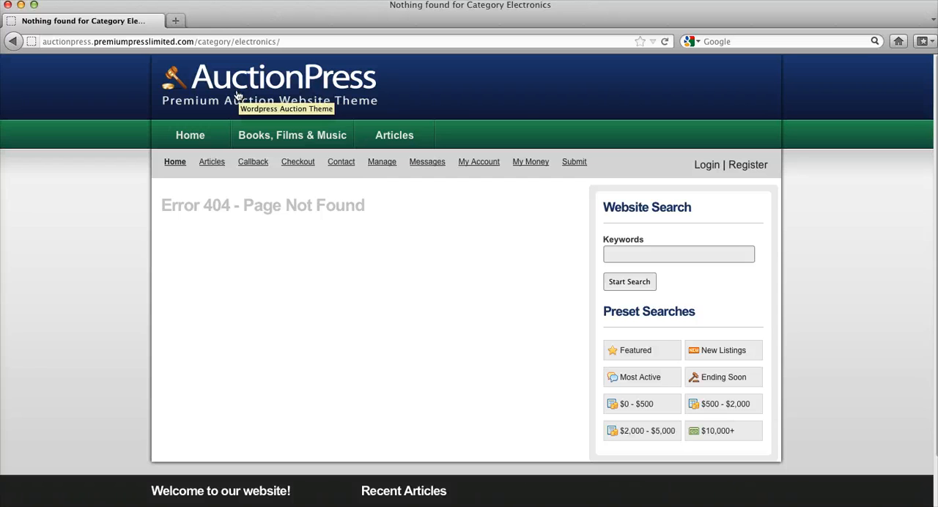
mouse_move(204, 15)
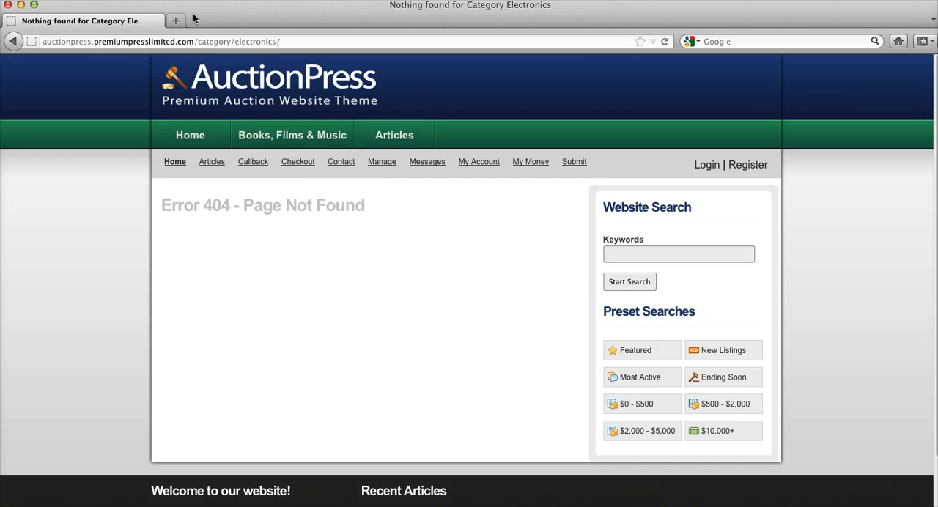
mouse_move(99, 413)
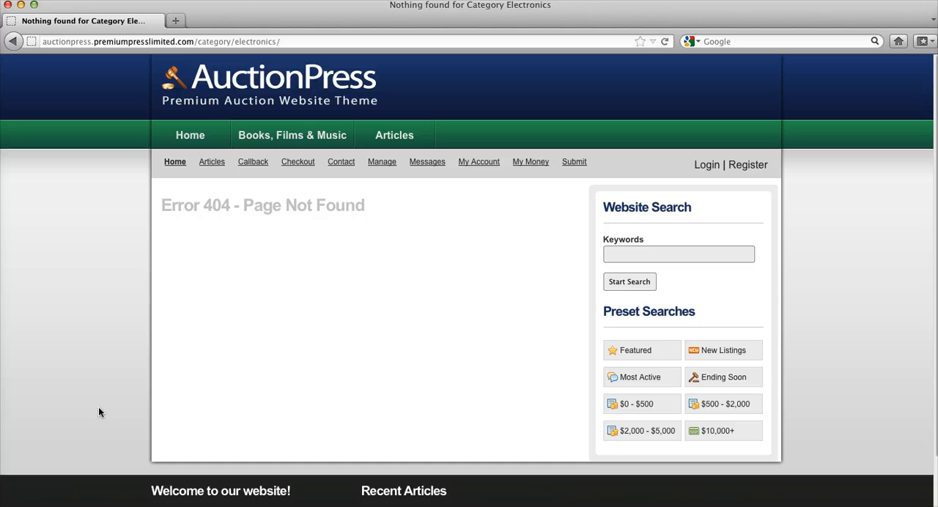
click(179, 21)
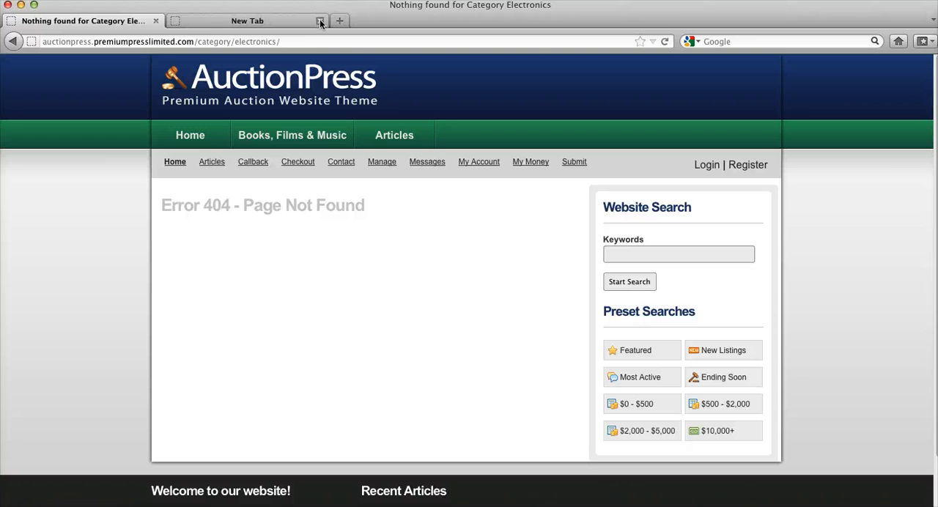
mouse_move(319, 22)
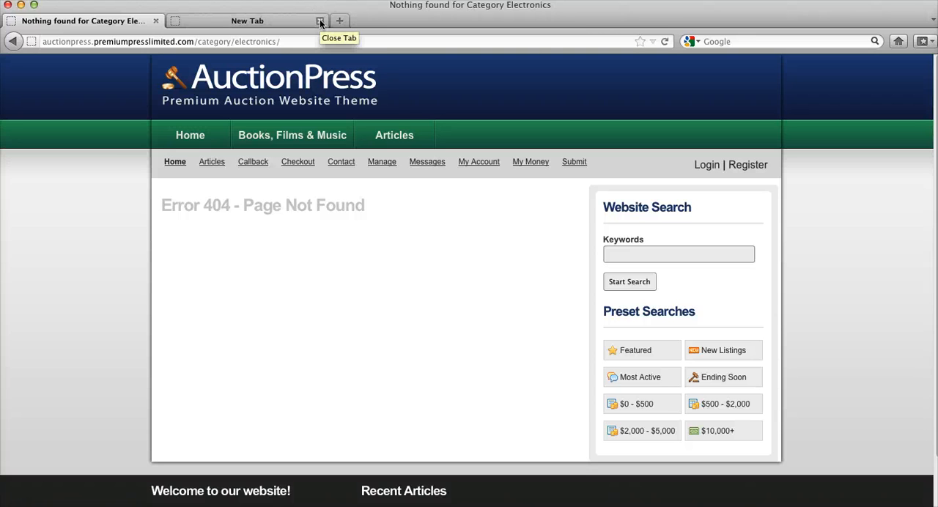
click(312, 18)
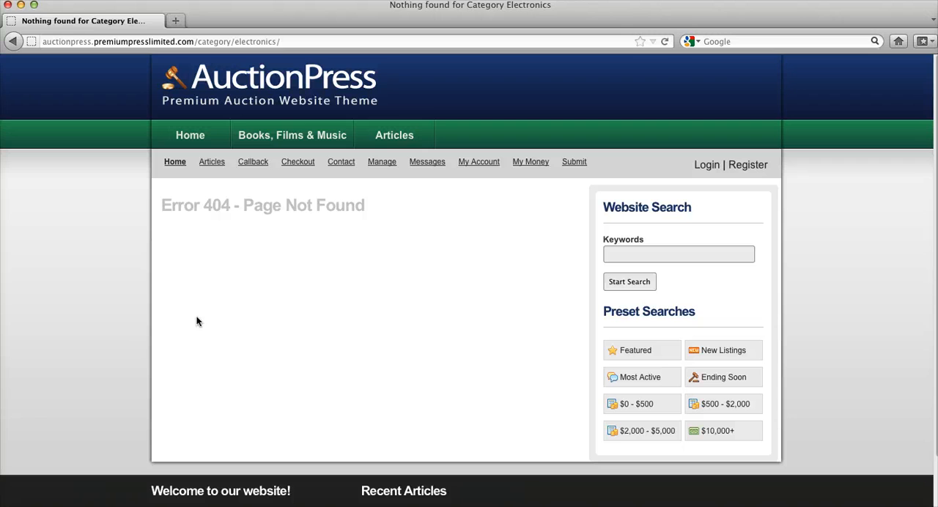
mouse_move(196, 485)
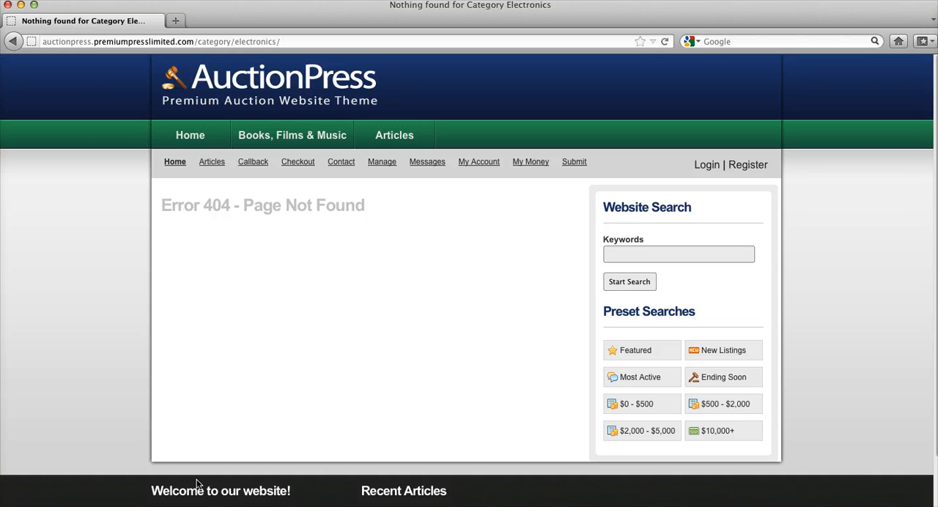